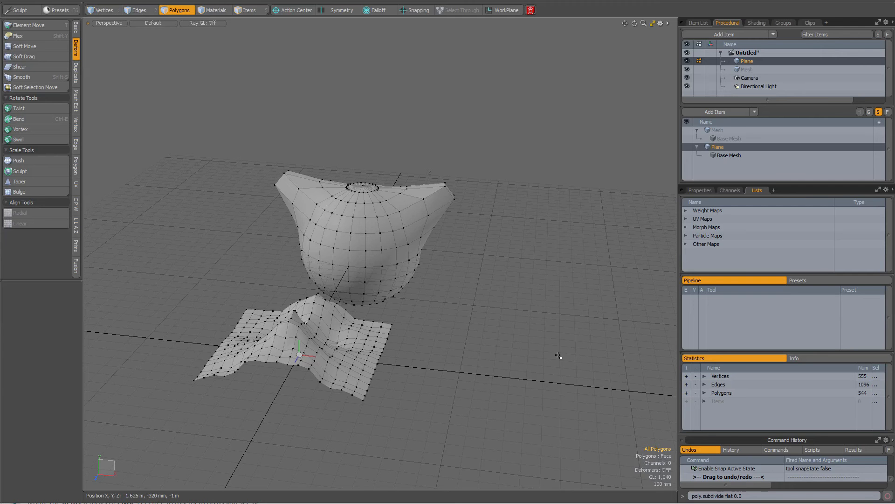
Turn snapping on and bring up the Snapping Popover showing the Default Grid-only preset
{"action": "left_click", "coordinate": [419, 10]}
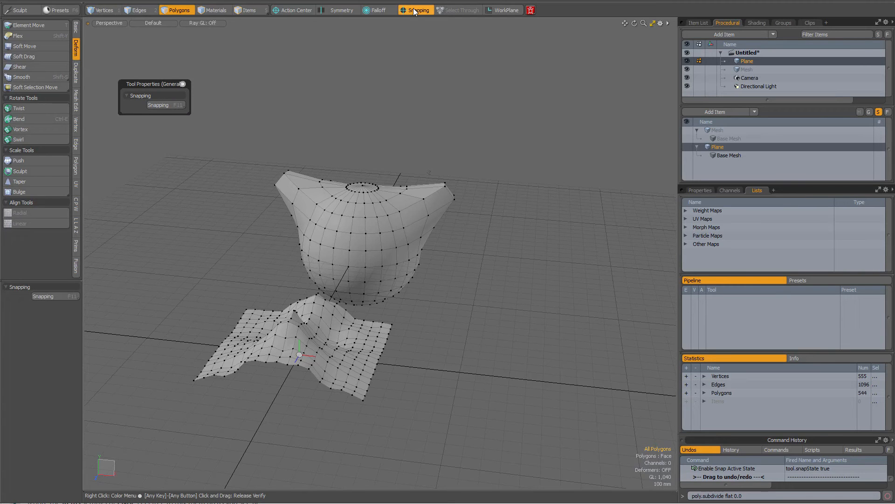
{"action": "left_click", "coordinate": [416, 10]}
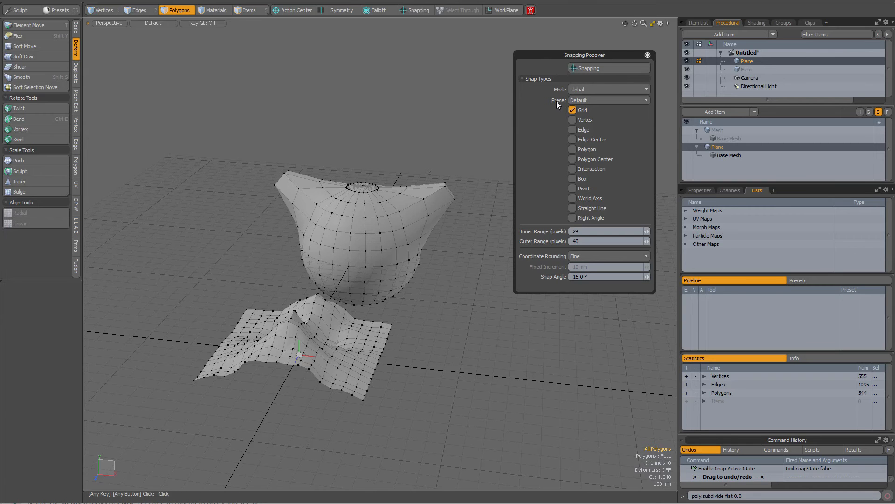
{"action": "mouse_move", "coordinate": [596, 105]}
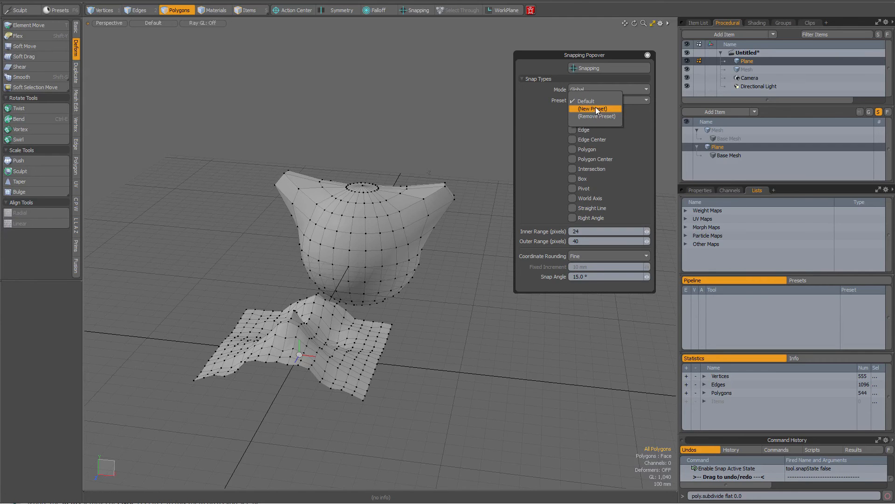
{"action": "mouse_move", "coordinate": [596, 111]}
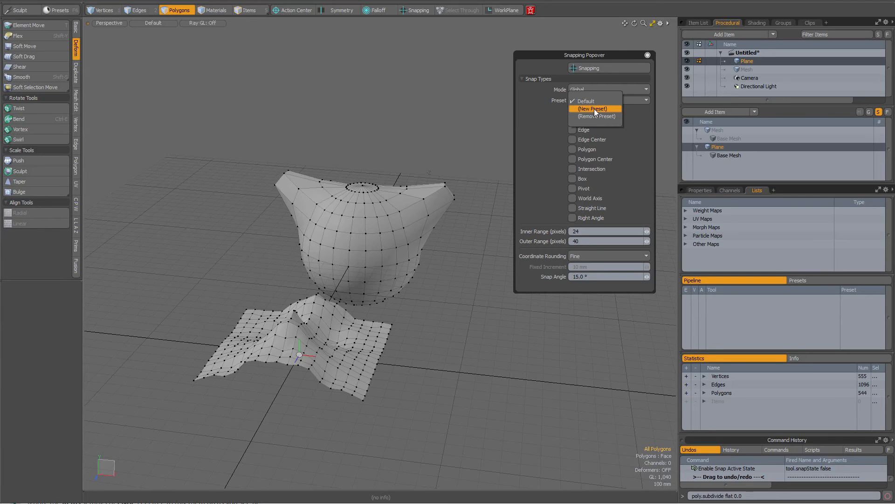
Create a new snapping preset named V_E_P
{"action": "left_click", "coordinate": [593, 108]}
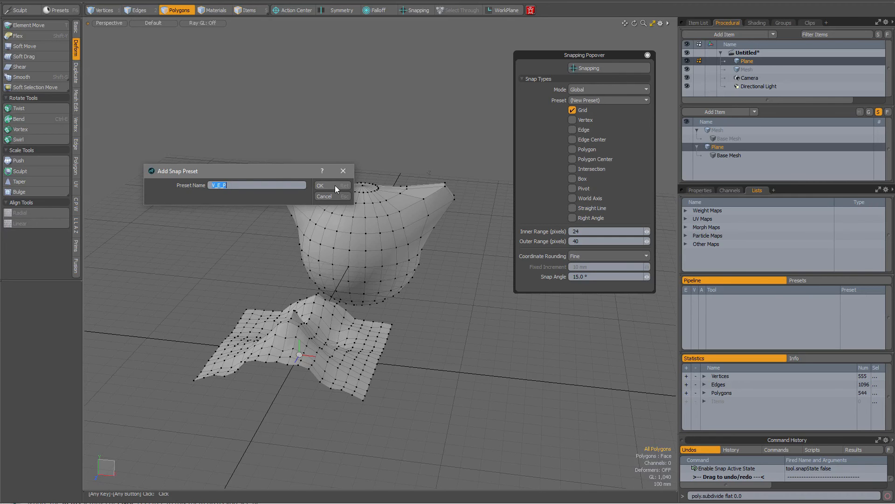
{"action": "left_click", "coordinate": [320, 185]}
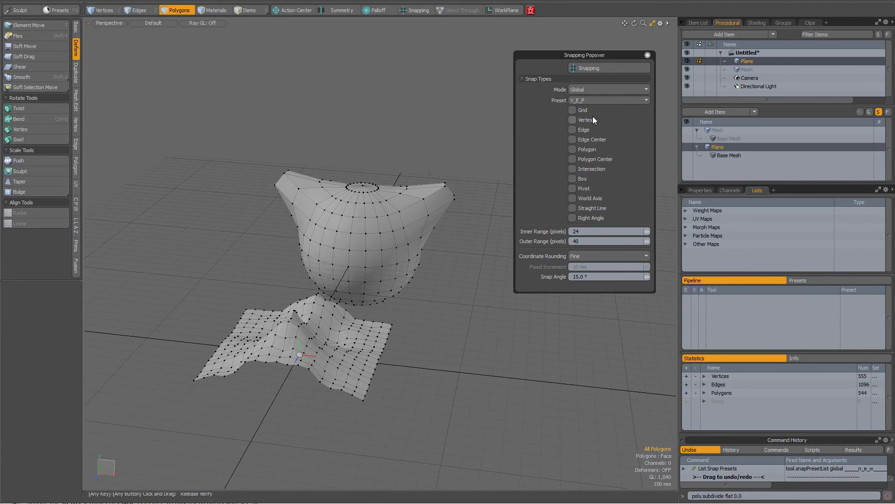
{"action": "mouse_move", "coordinate": [591, 122]}
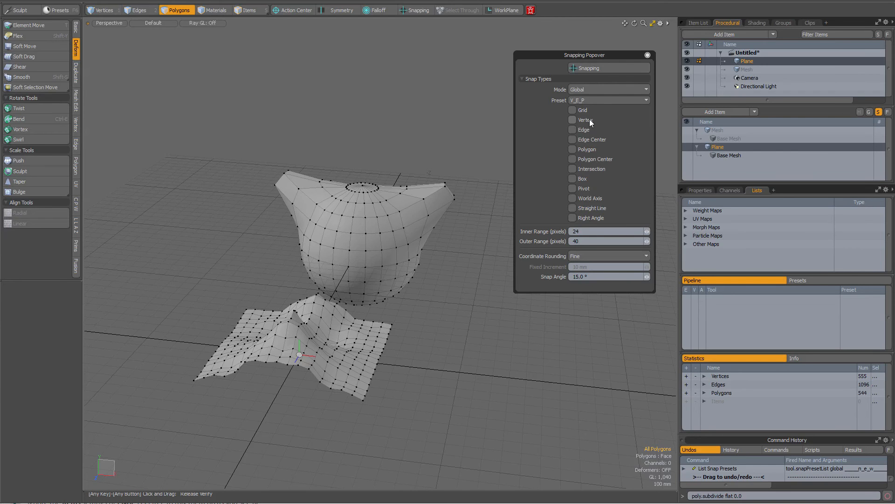
Enable Vertex, Edge and Polygon snap types for the V_E_P preset
{"action": "left_click", "coordinate": [573, 120]}
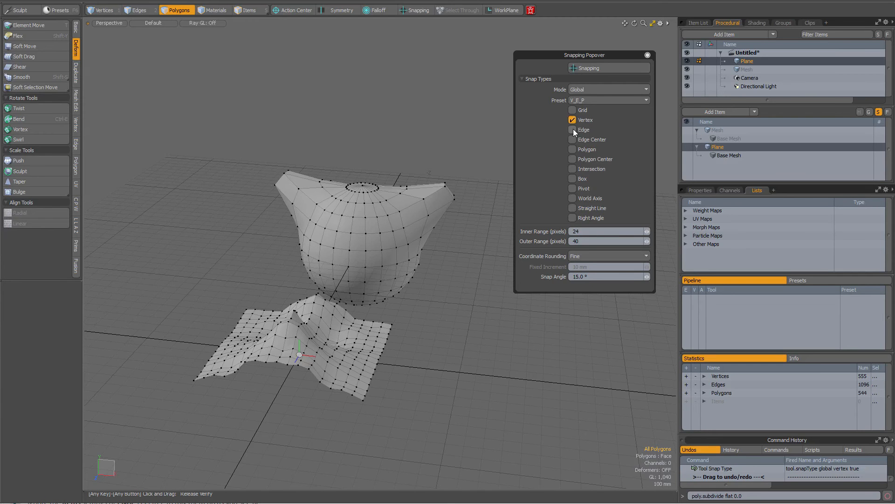
{"action": "left_click", "coordinate": [572, 150]}
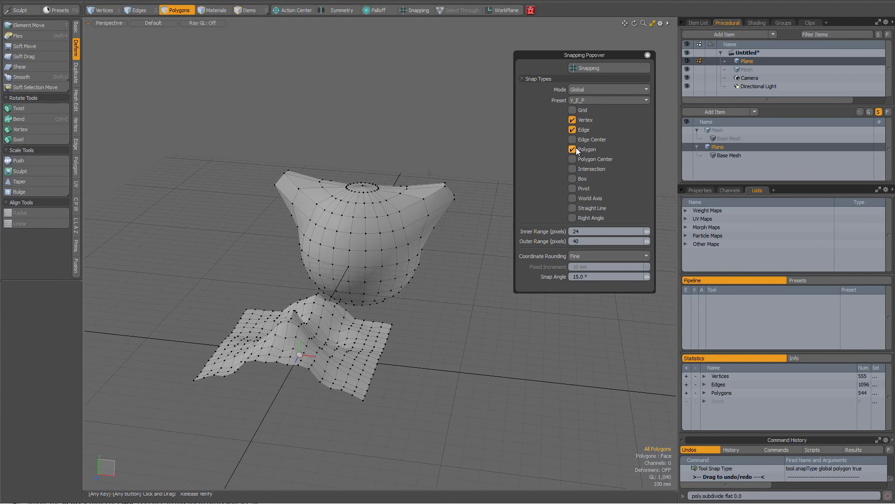
{"action": "left_click", "coordinate": [608, 101]}
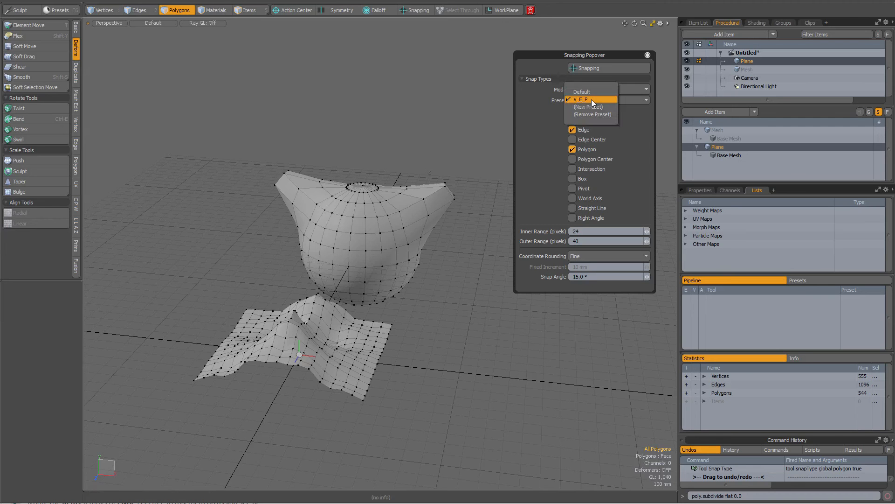
Switch to the Default preset, then reload V_E_P to restore Vertex, Edge and Polygon snapping
{"action": "left_click", "coordinate": [581, 91]}
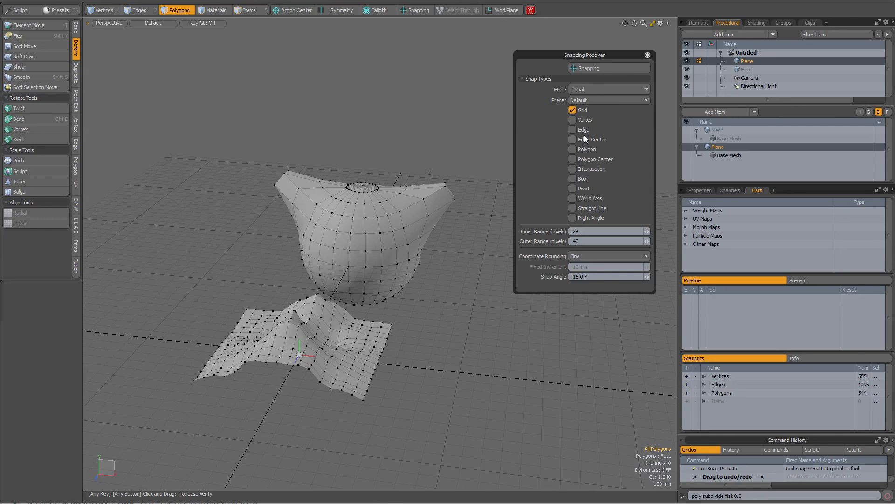
{"action": "mouse_move", "coordinate": [584, 120]}
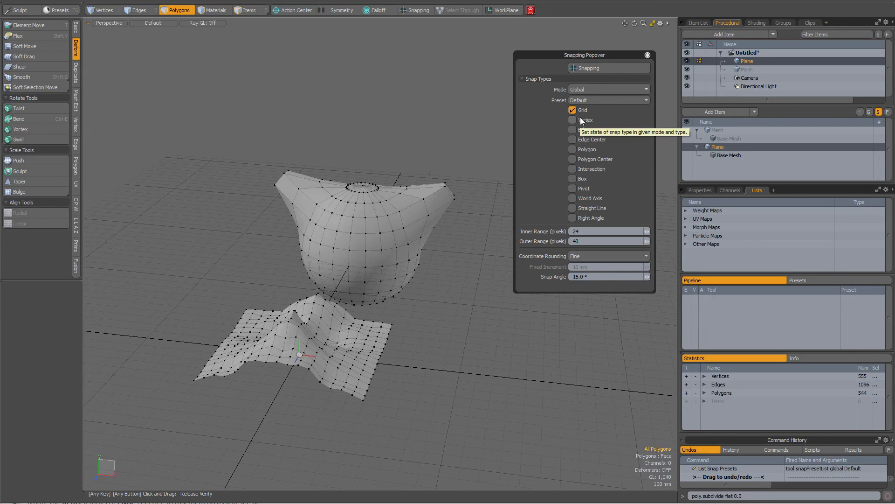
{"action": "left_click", "coordinate": [608, 99]}
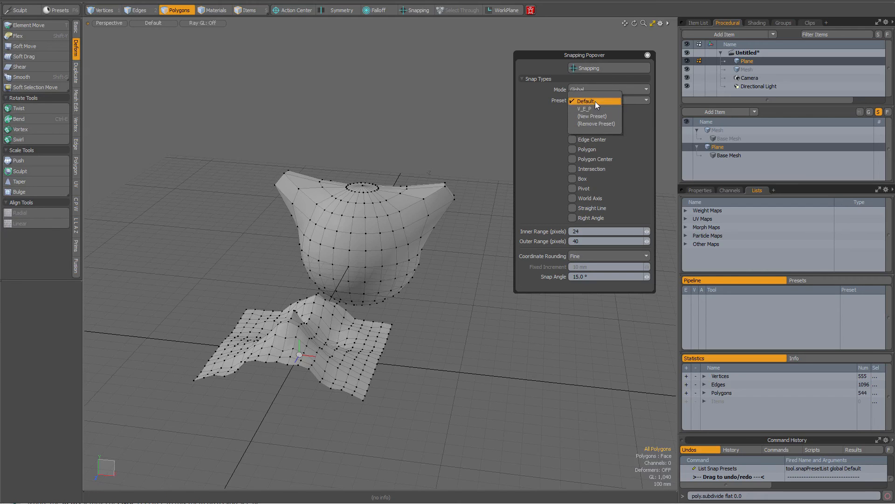
{"action": "left_click", "coordinate": [584, 109]}
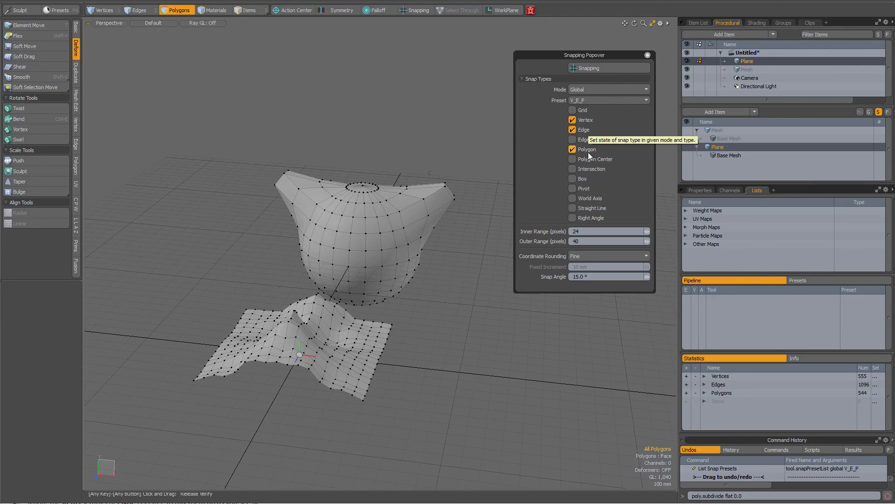
{"action": "mouse_move", "coordinate": [560, 164]}
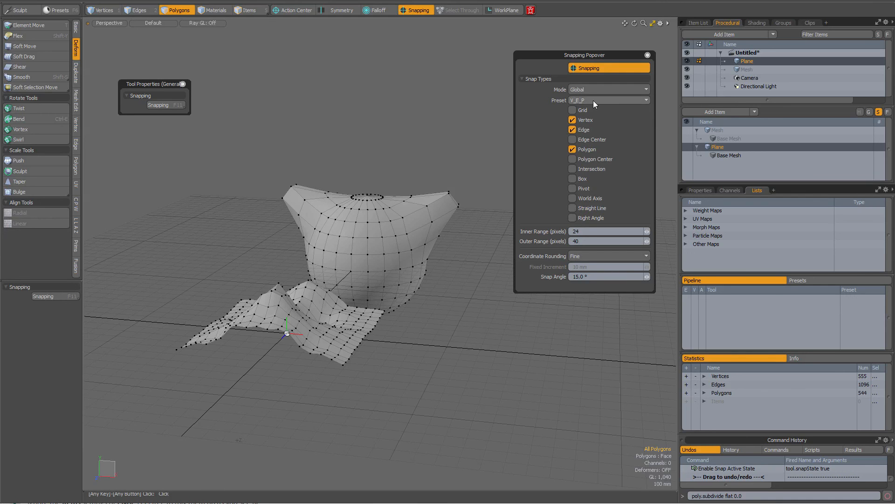
{"action": "left_click", "coordinate": [609, 100]}
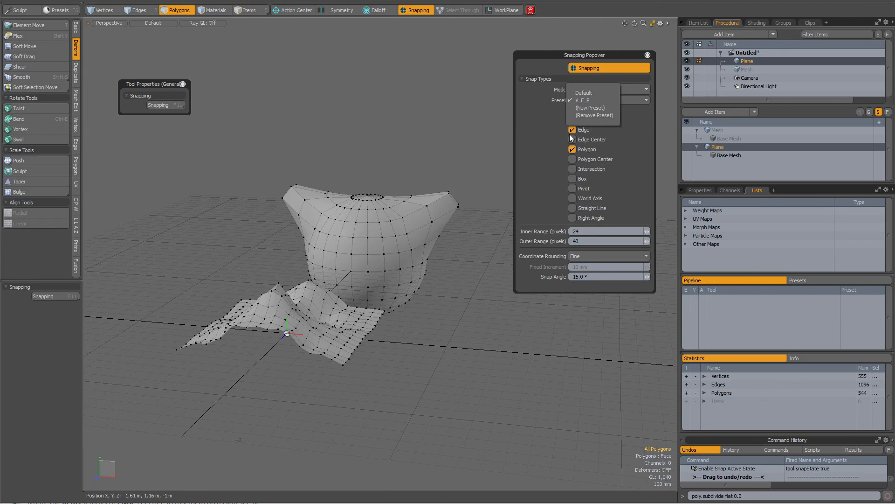
{"action": "left_click", "coordinate": [583, 93]}
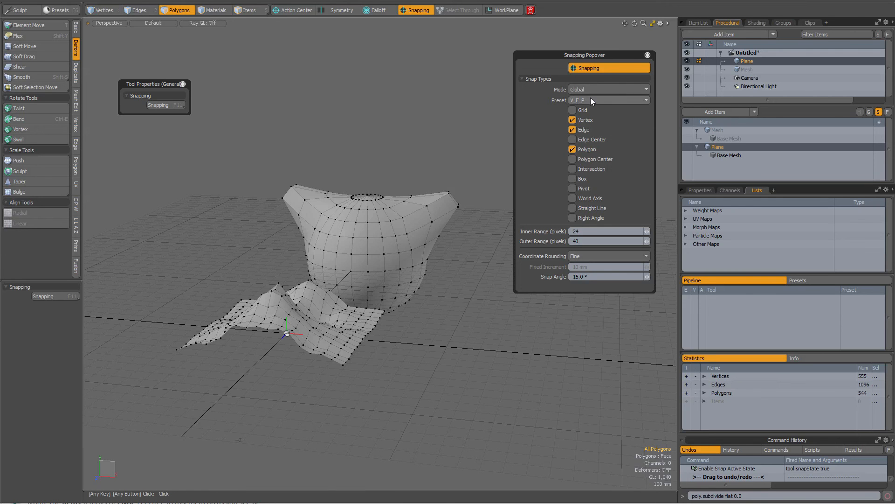
{"action": "left_click", "coordinate": [607, 99]}
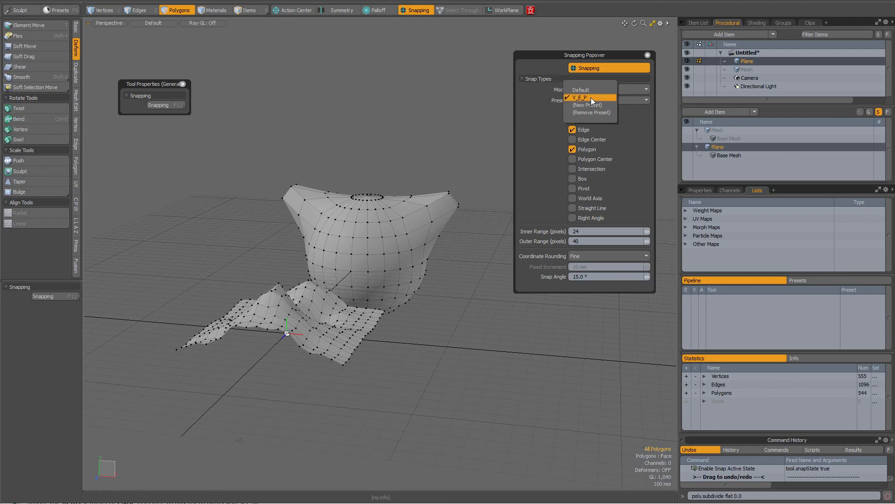
{"action": "left_click", "coordinate": [582, 97]}
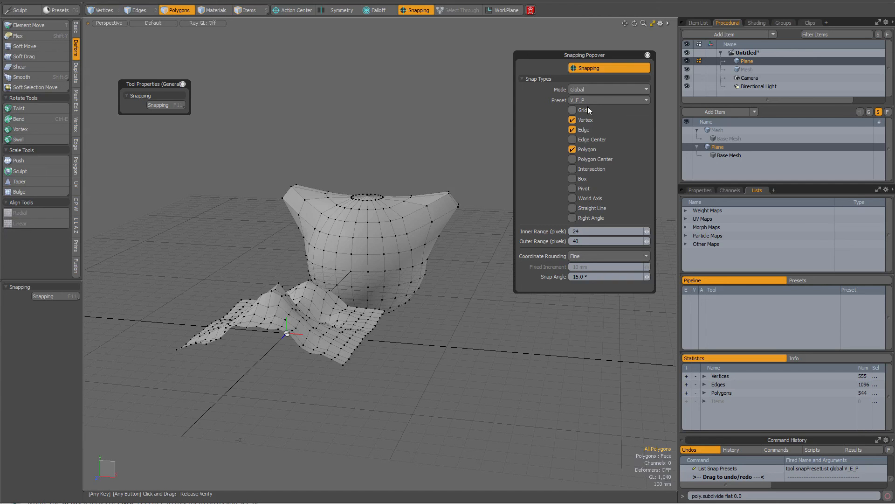
{"action": "left_click", "coordinate": [573, 110]}
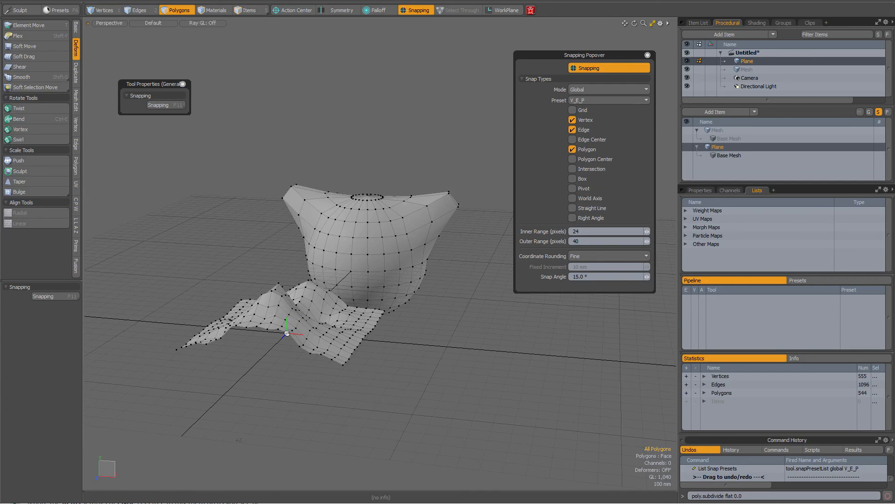